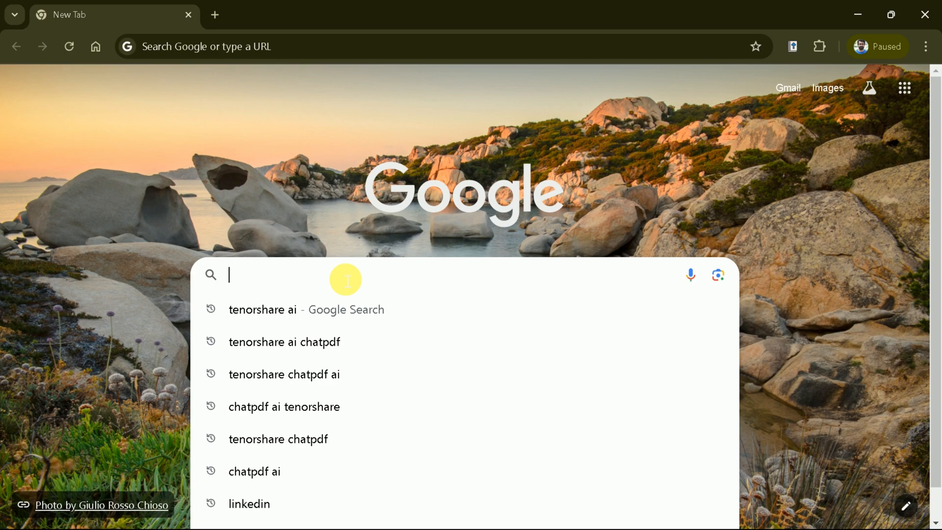
# Step: Search Google for 'Tenorshare AI' and go to ai.tenorshare.com from the results
pyautogui.write('Tenorshare AI')
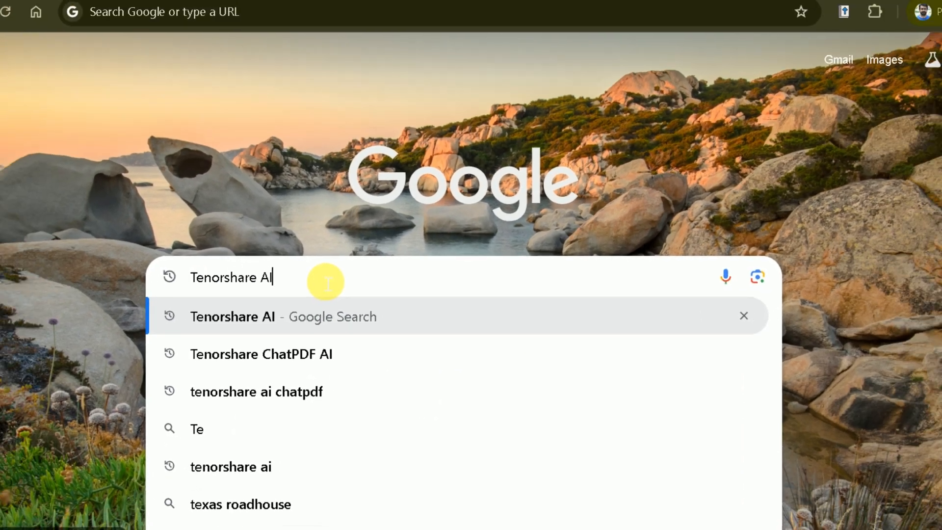
pyautogui.click(232, 316)
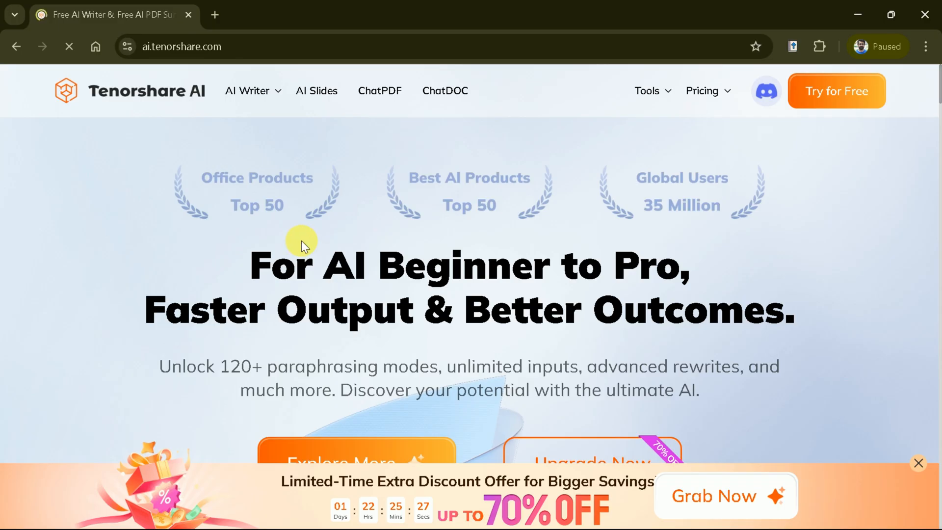
# Step: Dismiss the discount banner and browse the ChatPDF product page's feature sections
pyautogui.click(918, 462)
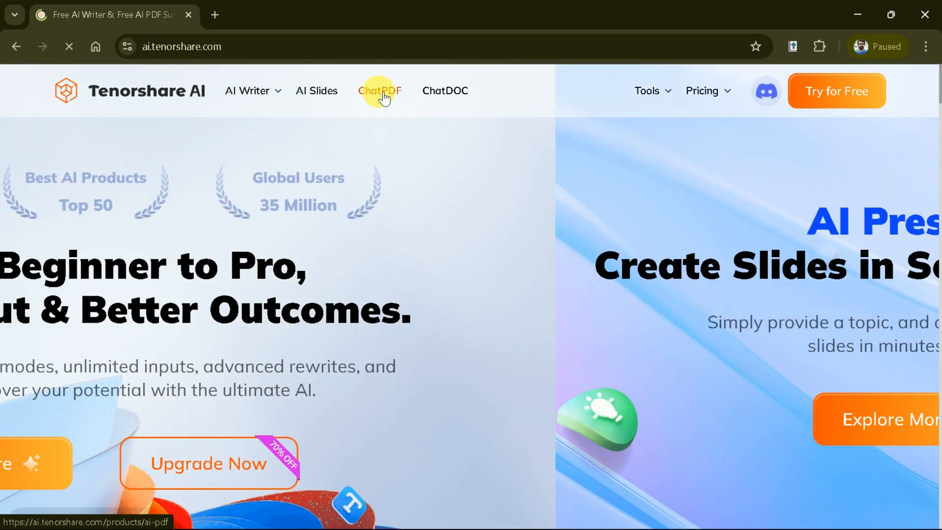
pyautogui.click(380, 90)
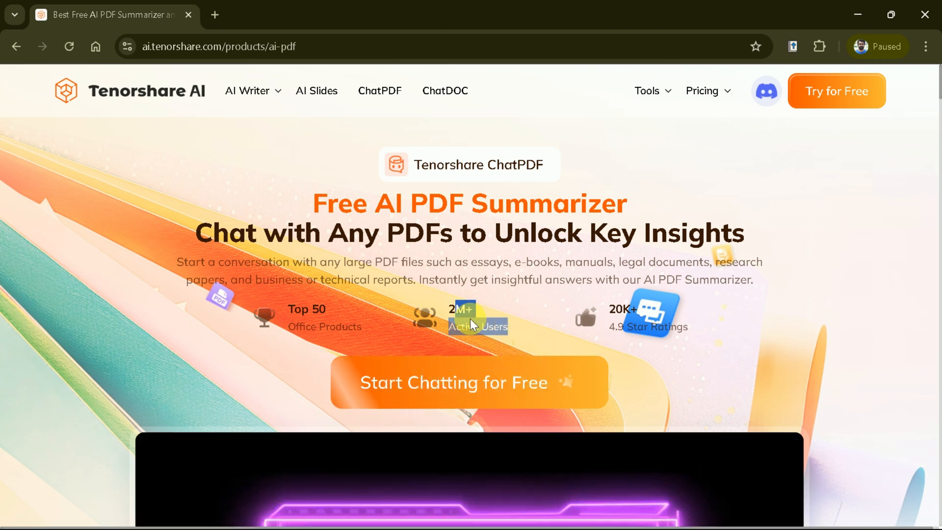
pyautogui.moveTo(589, 322)
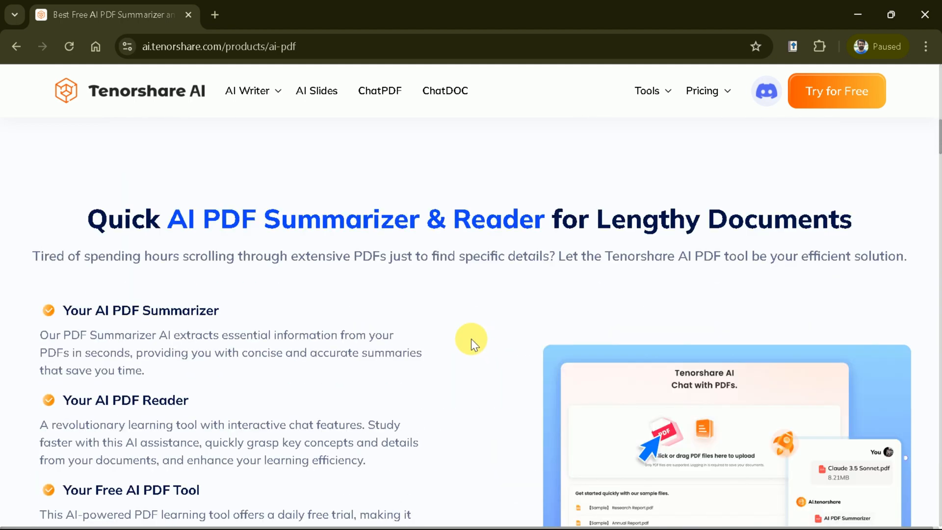
pyautogui.scroll(-3)
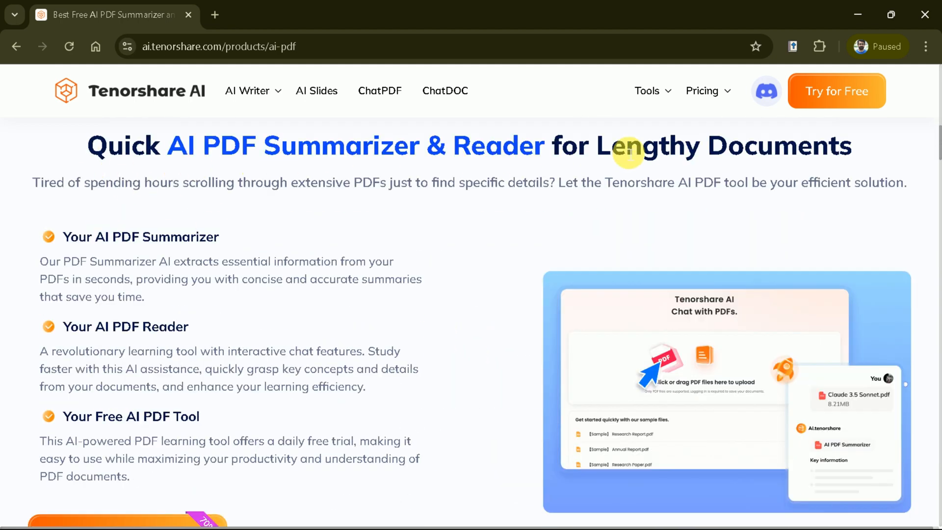
pyautogui.scroll(-3)
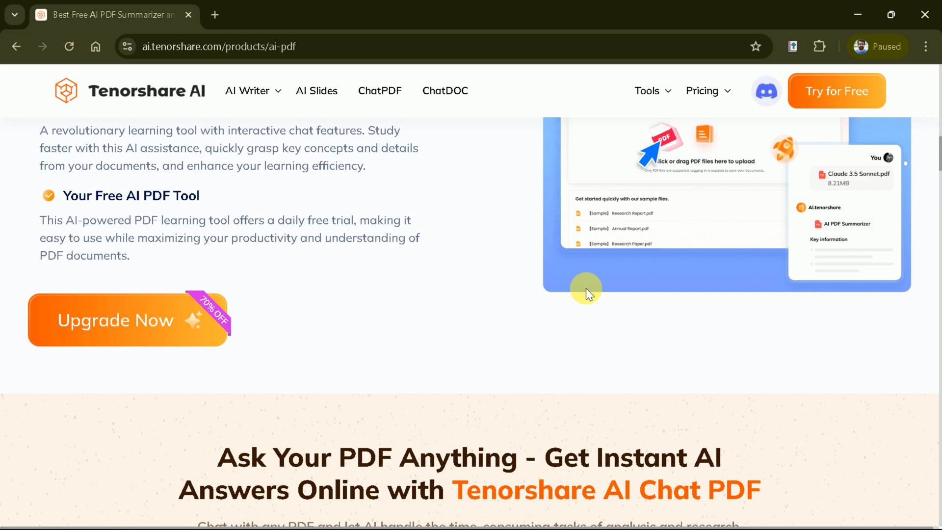
pyautogui.scroll(-3)
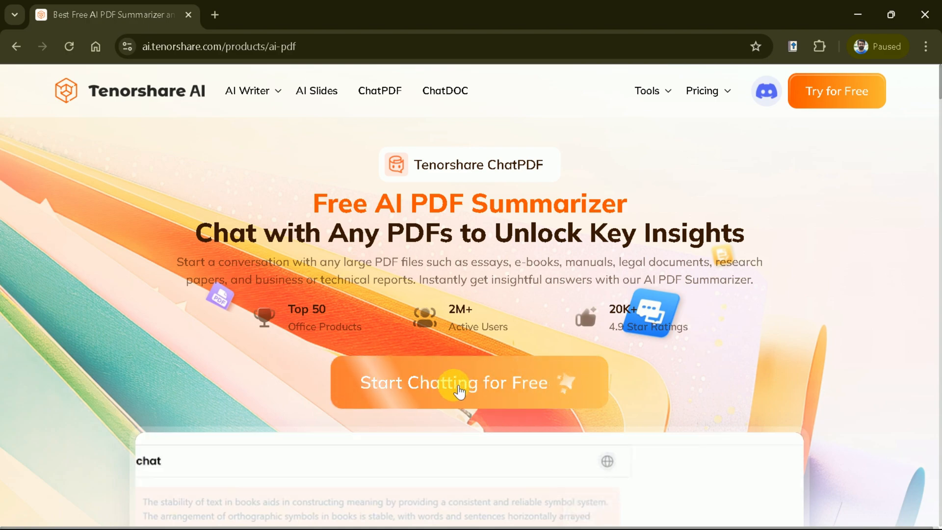
# Step: Reach the PDF Tool upload page via Start Chatting for Free
pyautogui.click(469, 383)
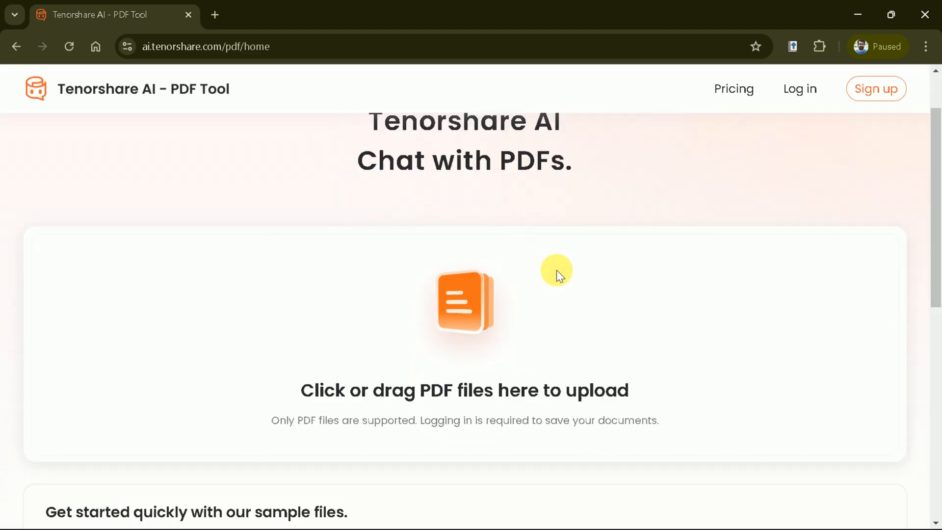
pyautogui.scroll(-3)
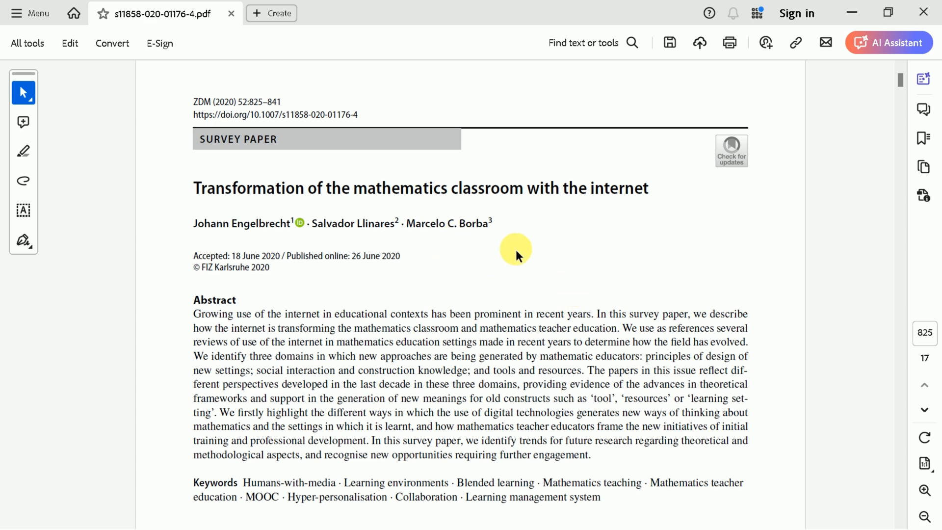
pyautogui.click(924, 489)
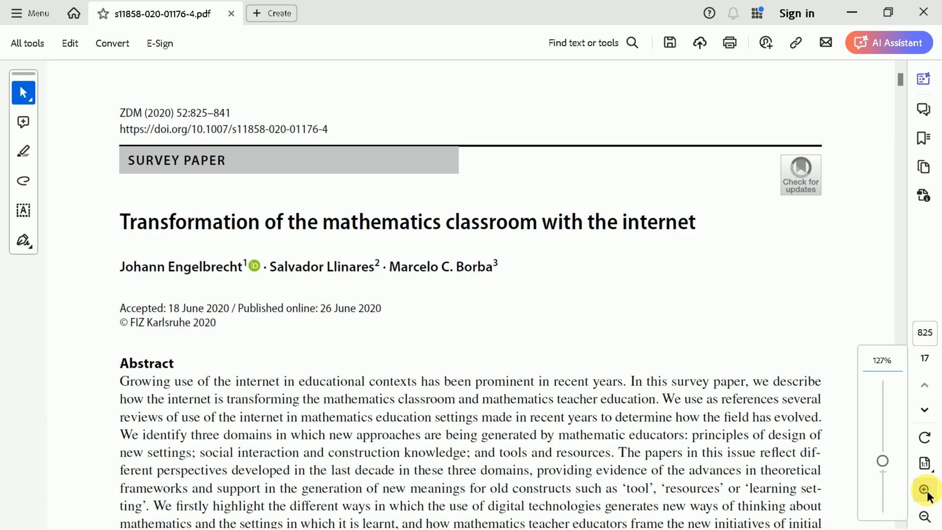
pyautogui.moveTo(120, 221); pyautogui.dragTo(441, 221)
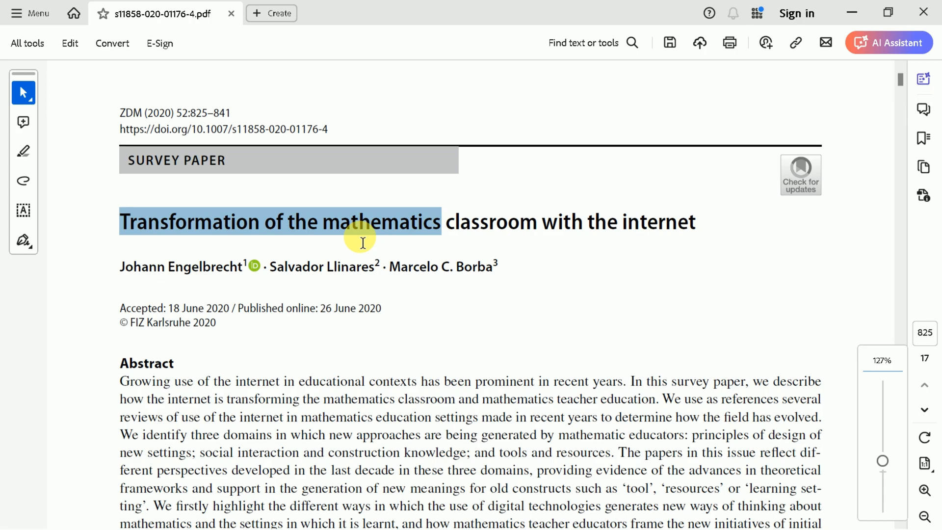
pyautogui.scroll(-3)
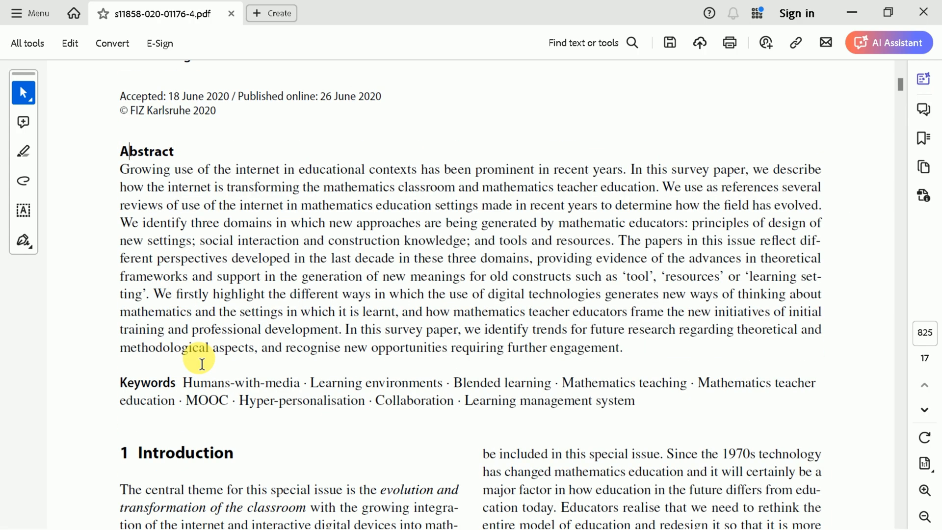
pyautogui.scroll(-3)
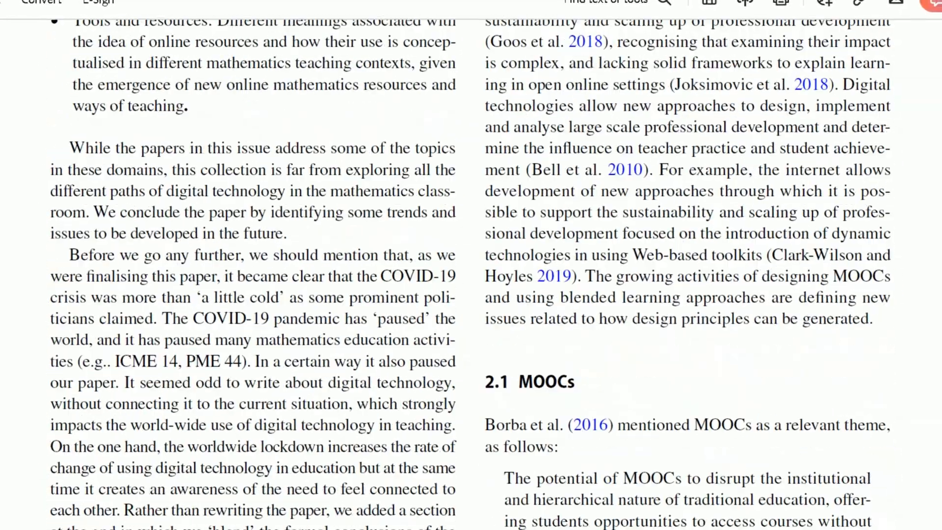
pyautogui.scroll(-3)
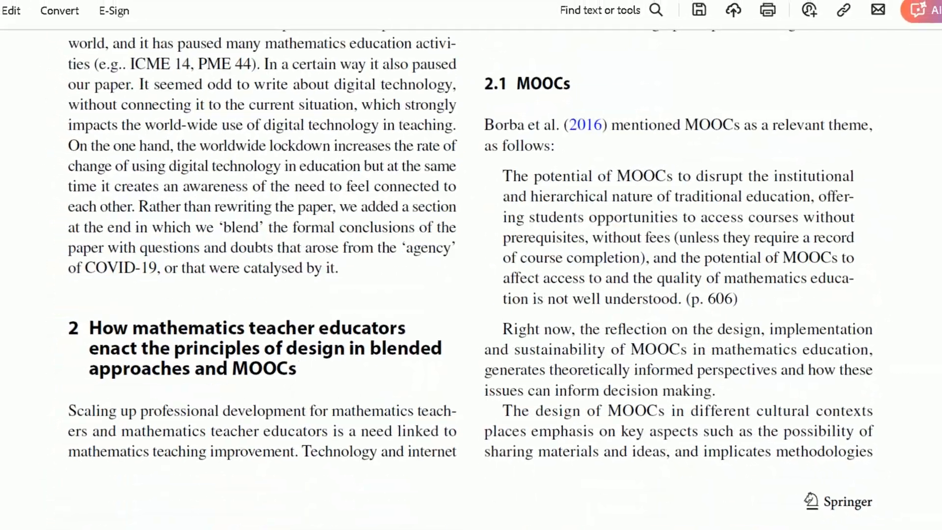
pyautogui.scroll(-3)
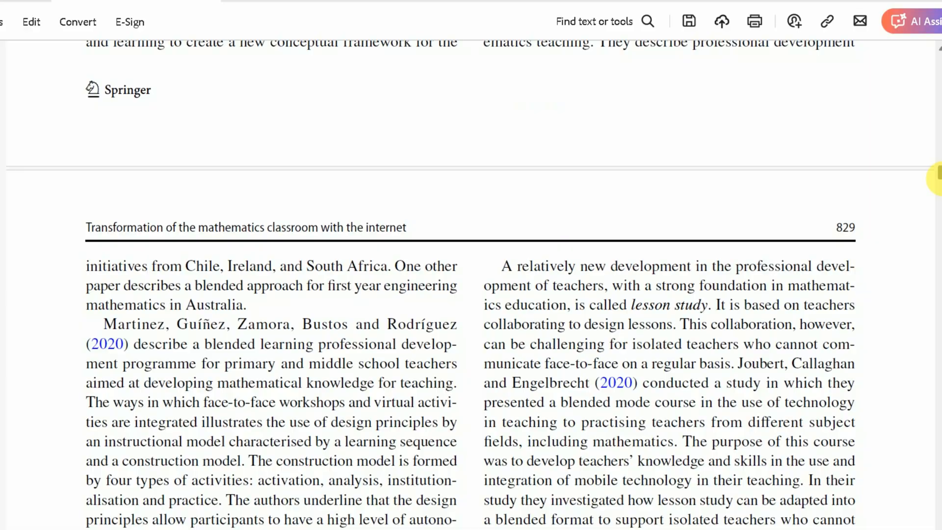
pyautogui.scroll(-3)
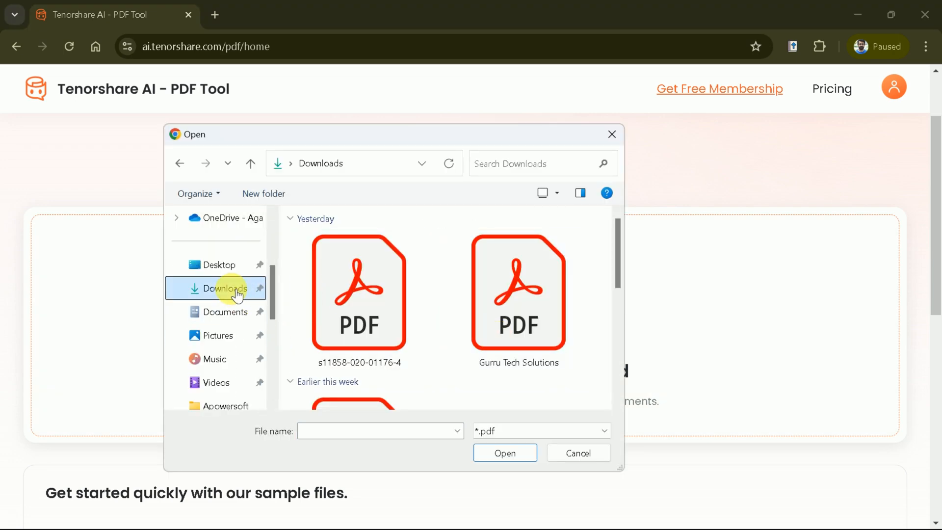
pyautogui.click(577, 452)
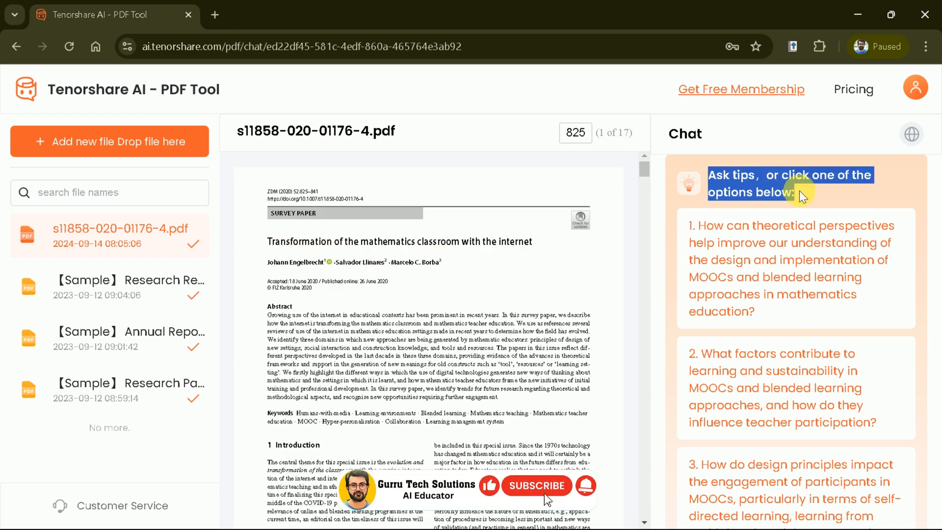
pyautogui.moveTo(736, 293)
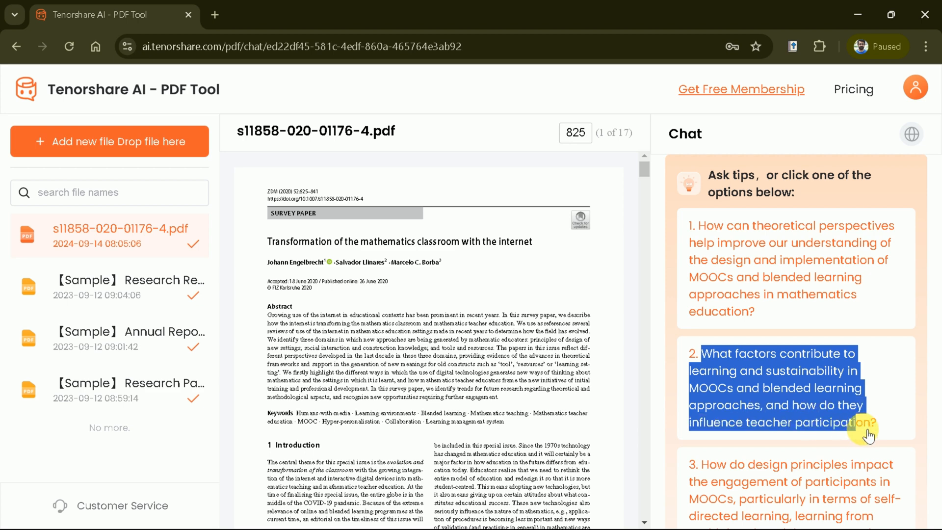
# Step: Ask suggested question 2 on MOOC learning factors and highlight the teacher-participation sentence
pyautogui.click(775, 388)
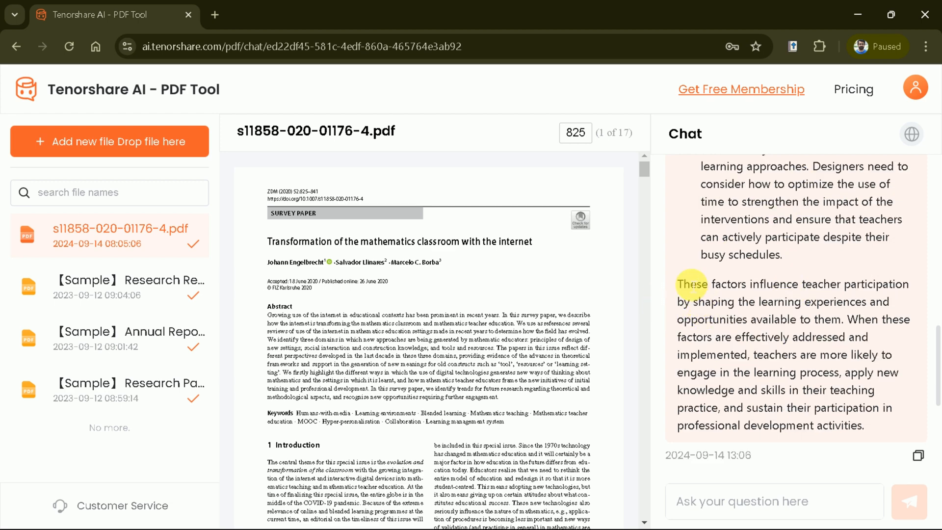
pyautogui.moveTo(677, 283); pyautogui.dragTo(904, 284)
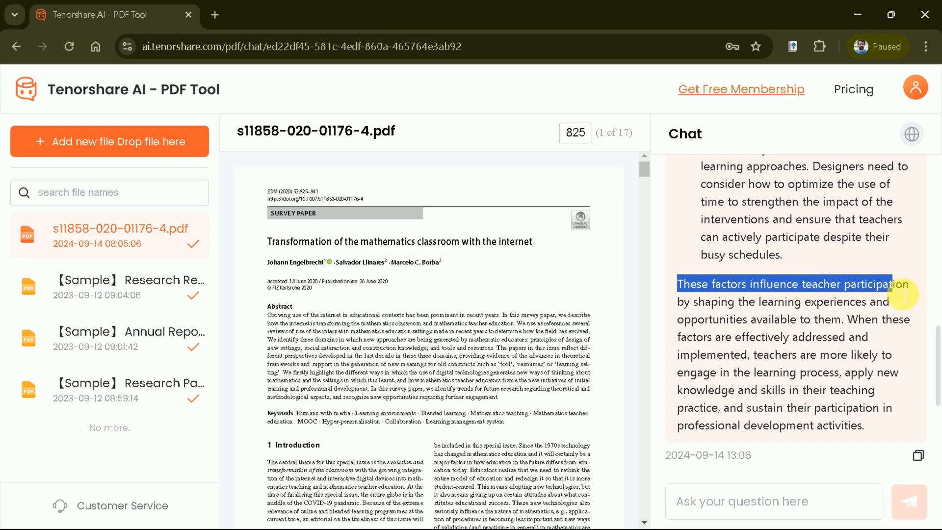
pyautogui.write('Suma')
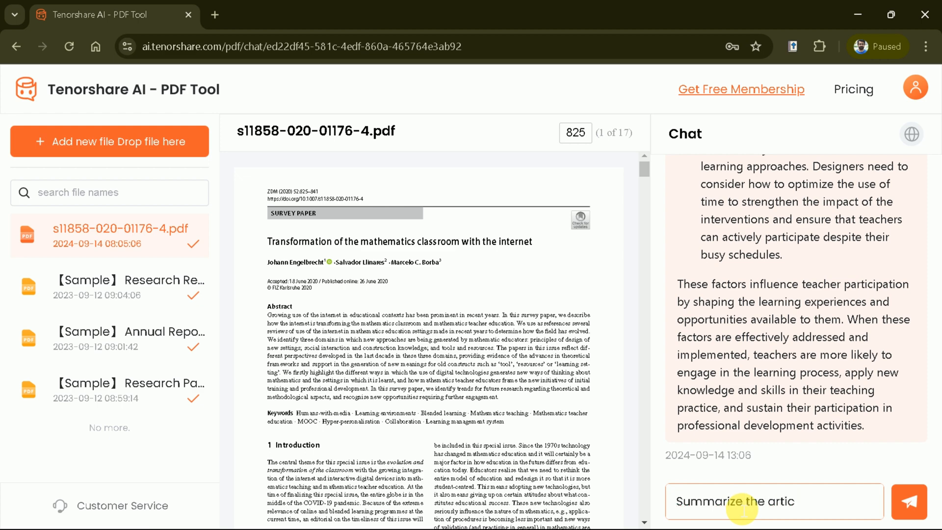
# Step: Send 'Summarize the article?' and highlight the summary's point on digital technologies
pyautogui.click(908, 501)
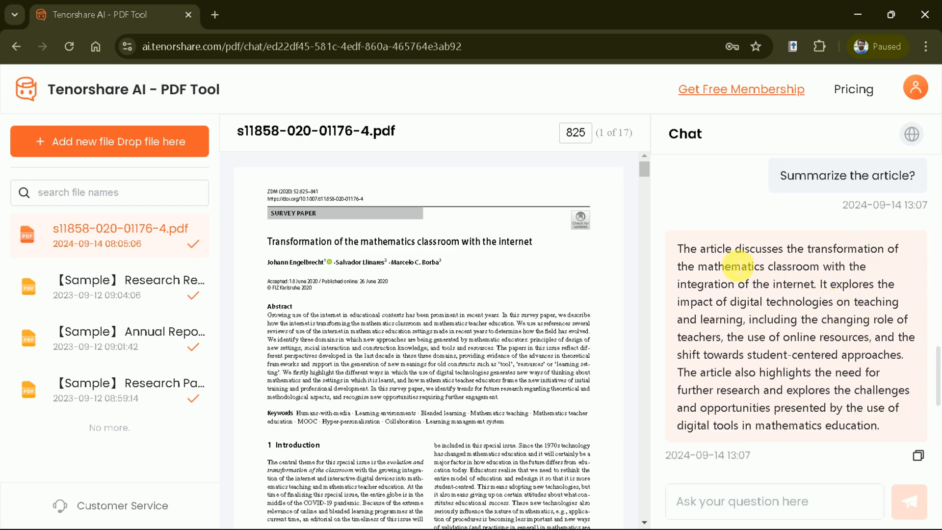
pyautogui.moveTo(677, 248); pyautogui.dragTo(846, 248)
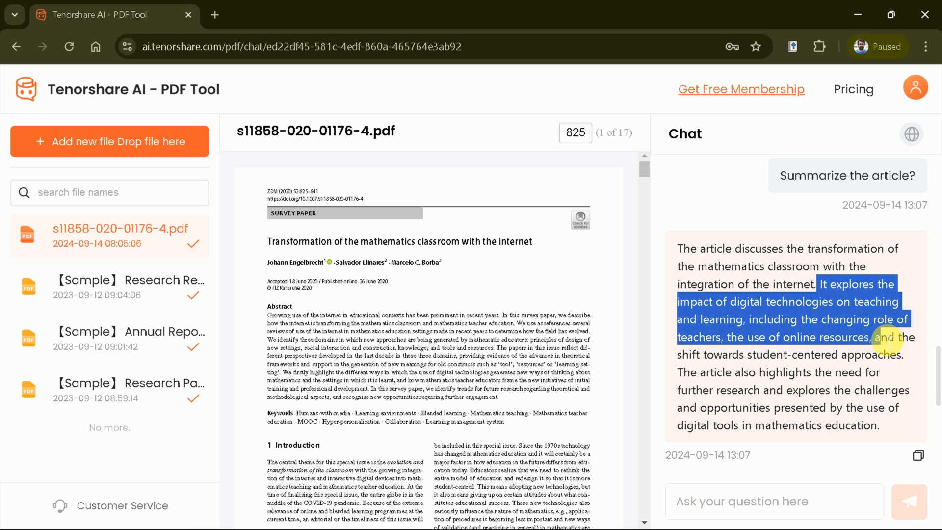
pyautogui.write('What are the key')
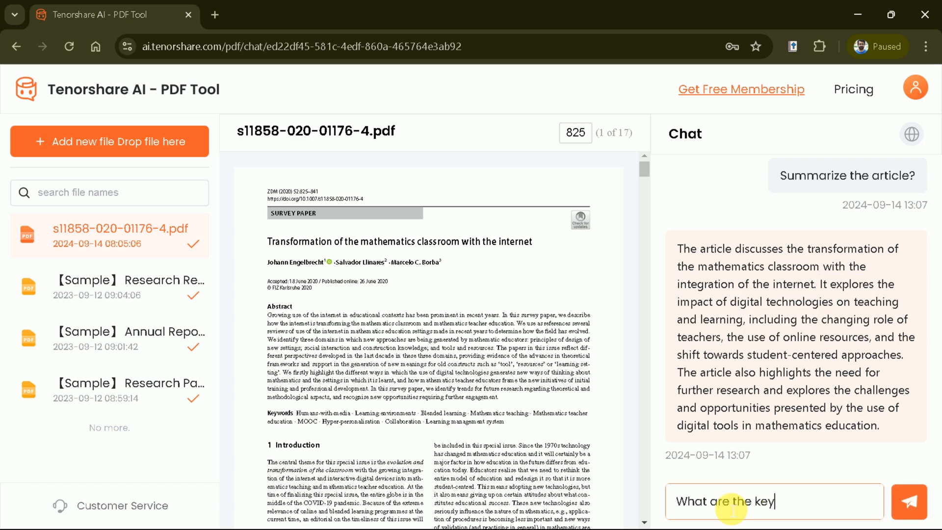
# Step: Ask 'What are the key findings of the paper?' and review the five-point answer
pyautogui.write('finds')
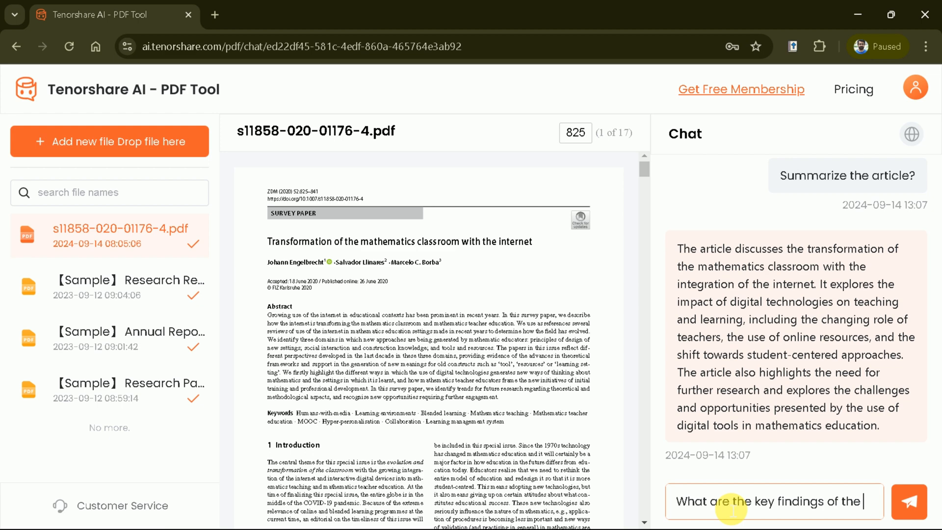
pyautogui.write('paper?')
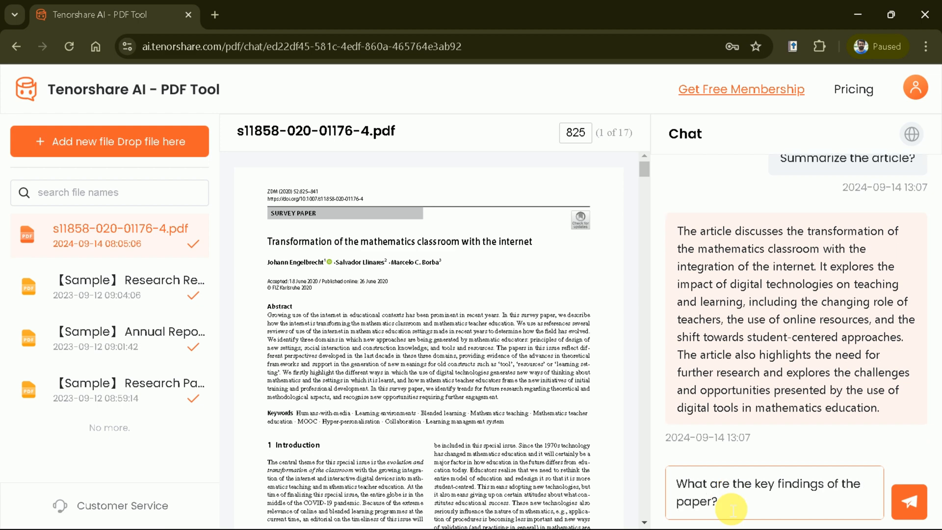
pyautogui.click(908, 502)
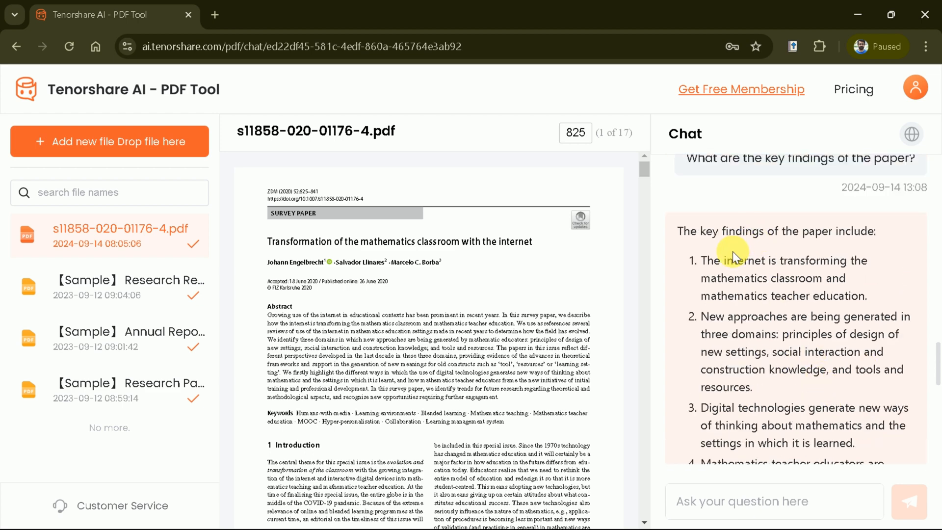
pyautogui.moveTo(701, 260); pyautogui.dragTo(781, 260)
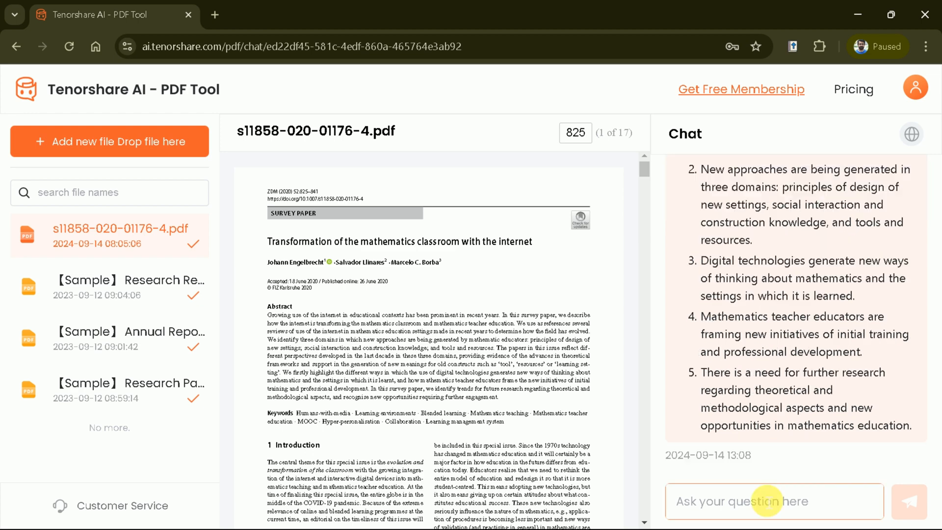
# Step: Ask 'What are the suggestions for future studies' and scroll the ten-point answer
pyautogui.write('What are the suggestions for future studies')
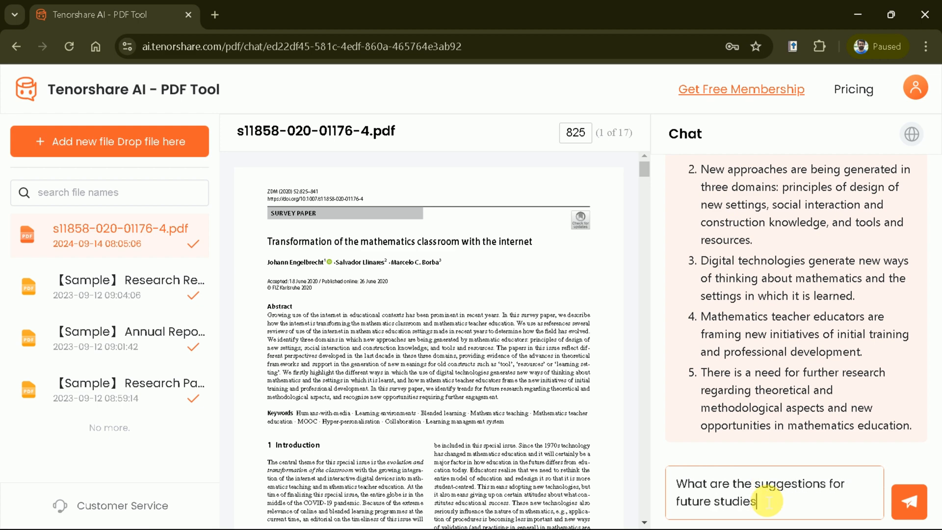
pyautogui.click(908, 501)
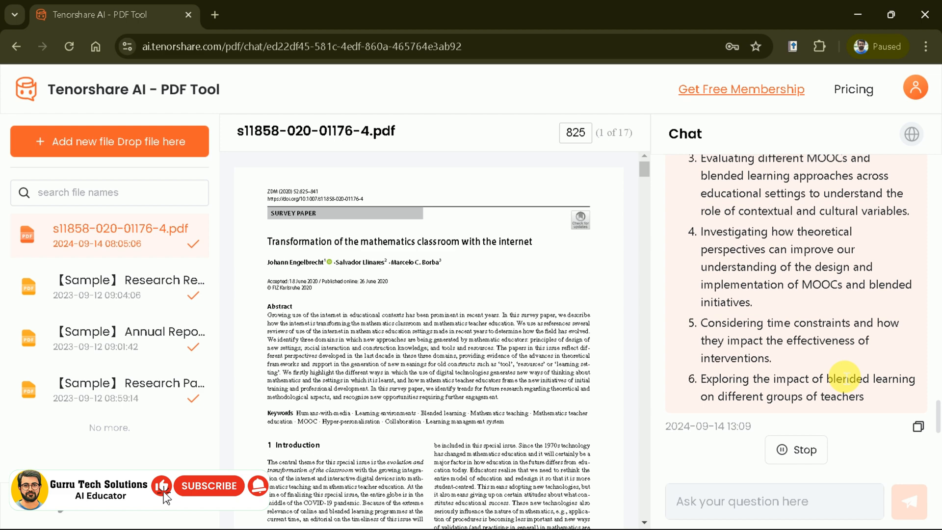
pyautogui.scroll(-3)
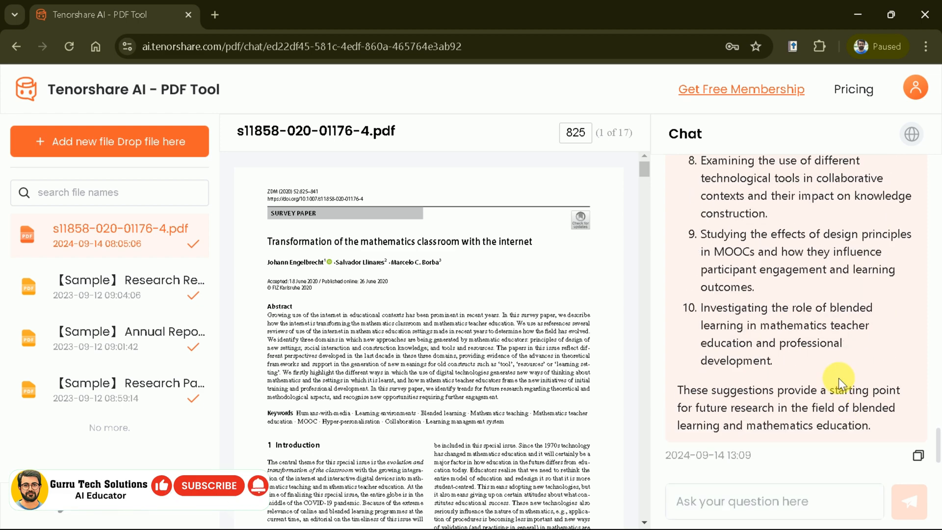